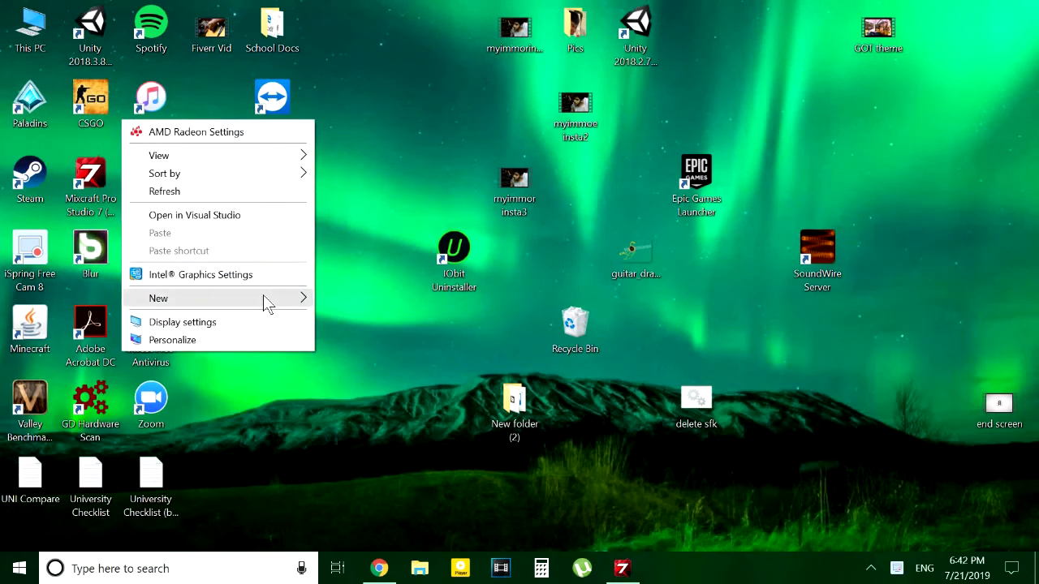
Hide all desktop icons via the desktop View menu, leaving only the wallpaper
{"action": "left_click", "coordinate": [159, 155]}
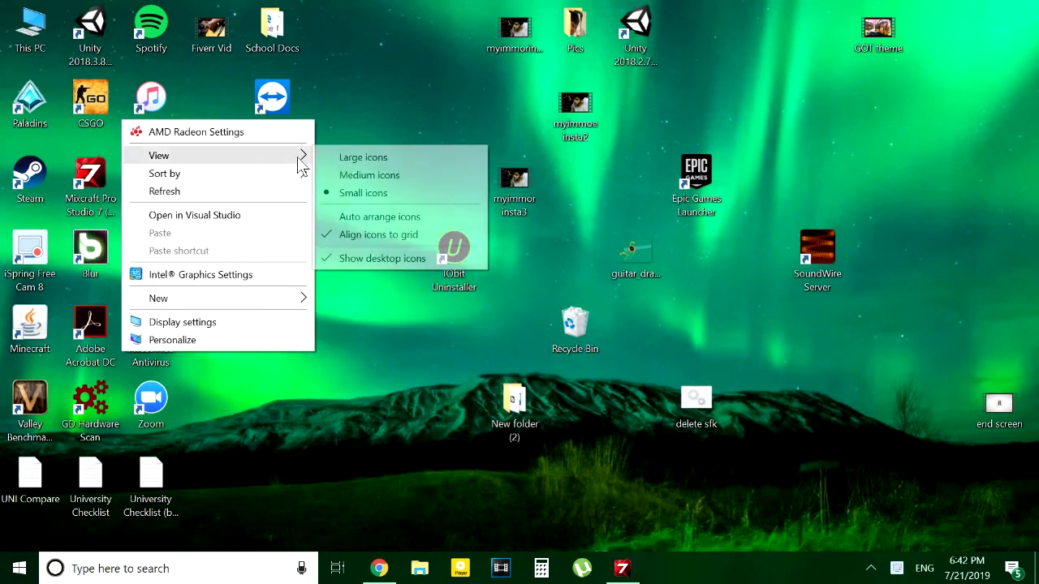
{"action": "mouse_move", "coordinate": [378, 258]}
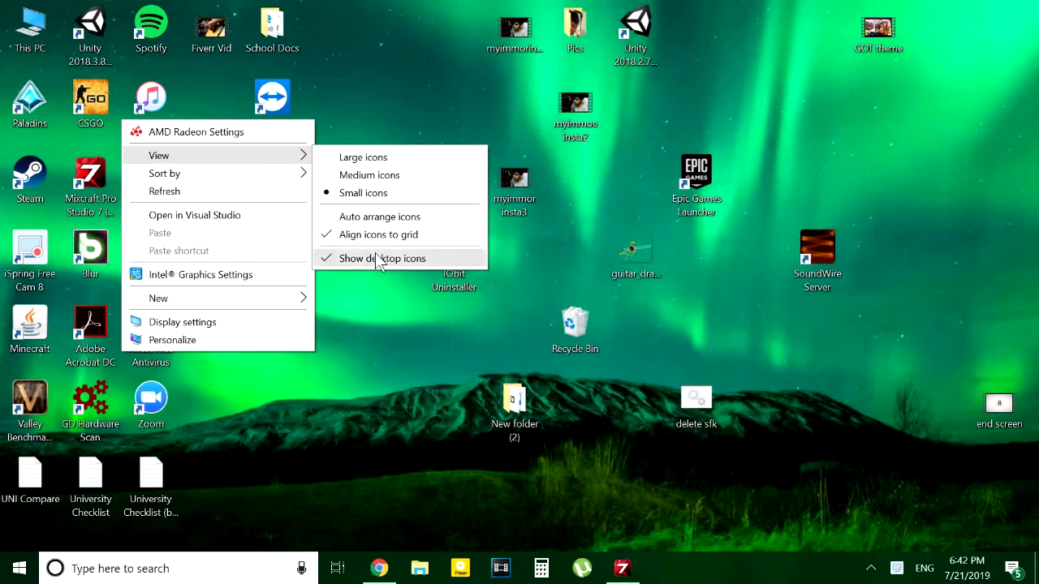
{"action": "left_click", "coordinate": [382, 258]}
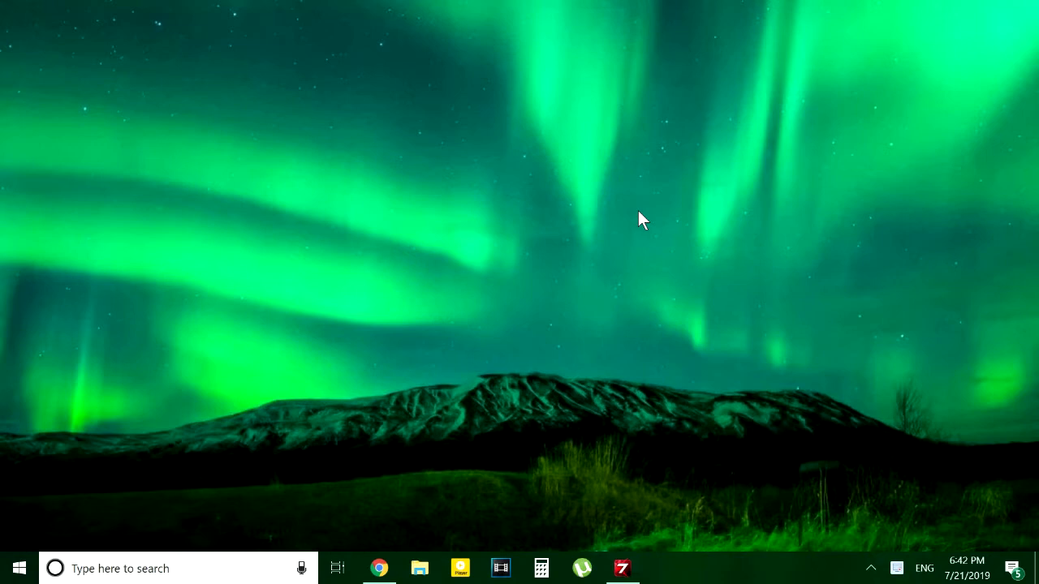
{"action": "mouse_move", "coordinate": [206, 351]}
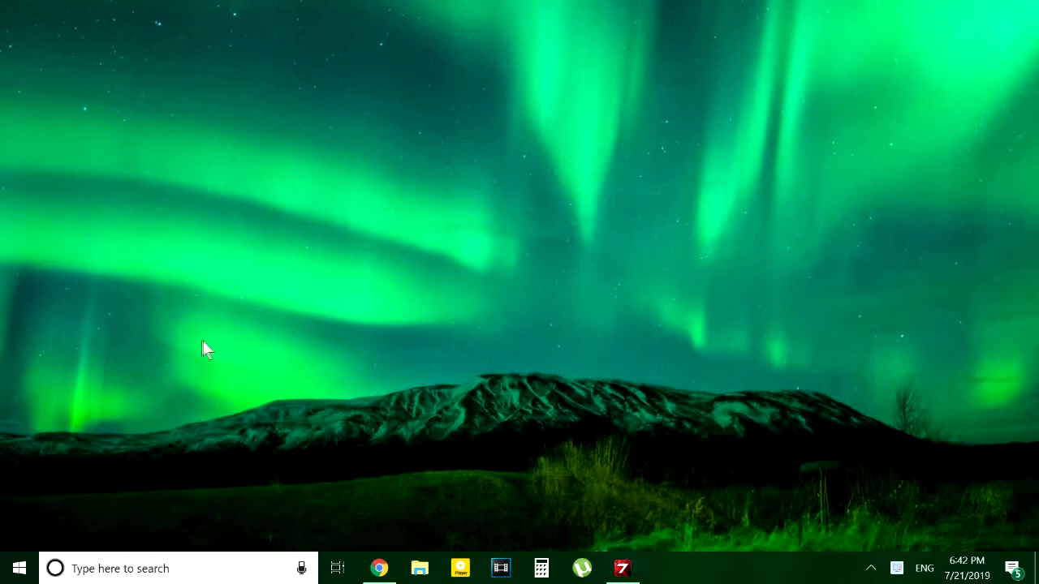
{"action": "mouse_move", "coordinate": [216, 316]}
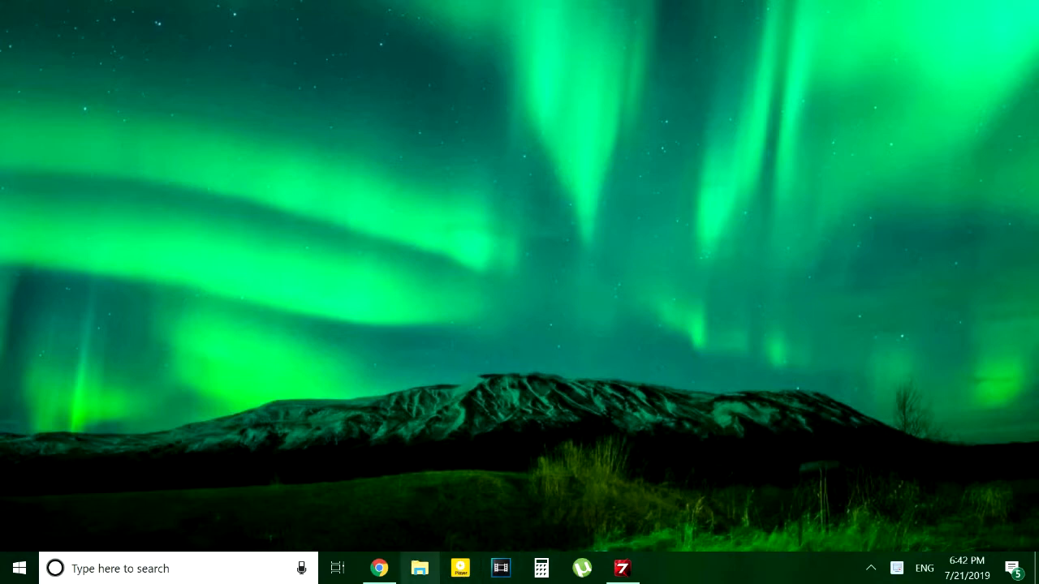
Browse the Documents folder in a maximized File Explorer window, then close it
{"action": "left_click", "coordinate": [419, 569]}
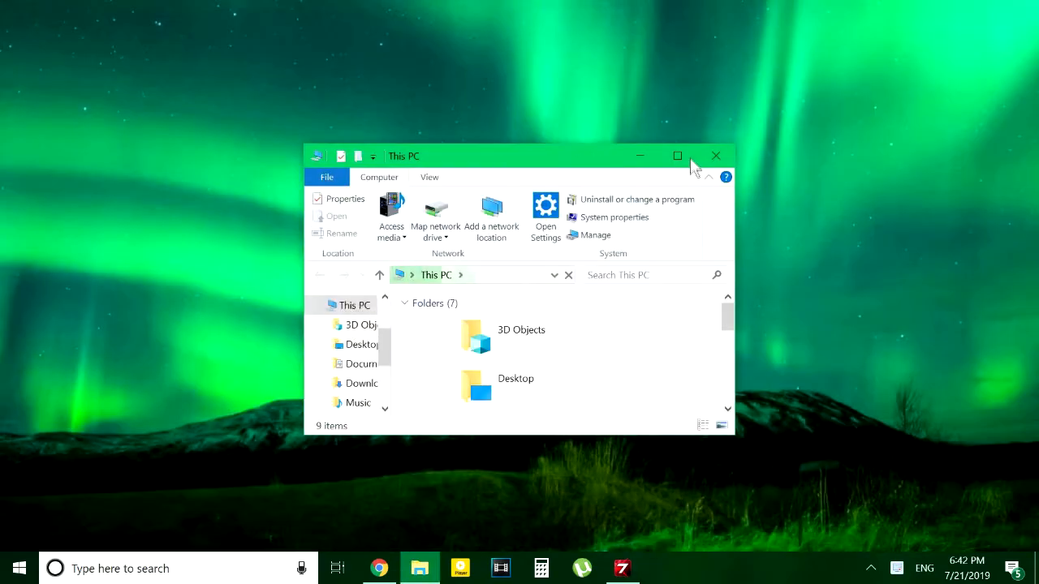
{"action": "left_click", "coordinate": [677, 155]}
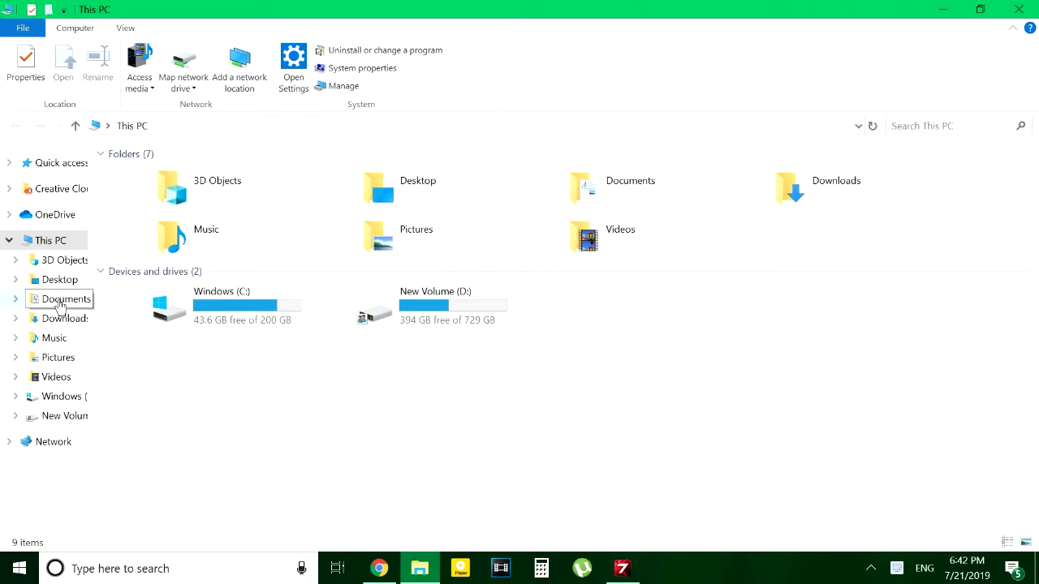
{"action": "double_click", "coordinate": [66, 300]}
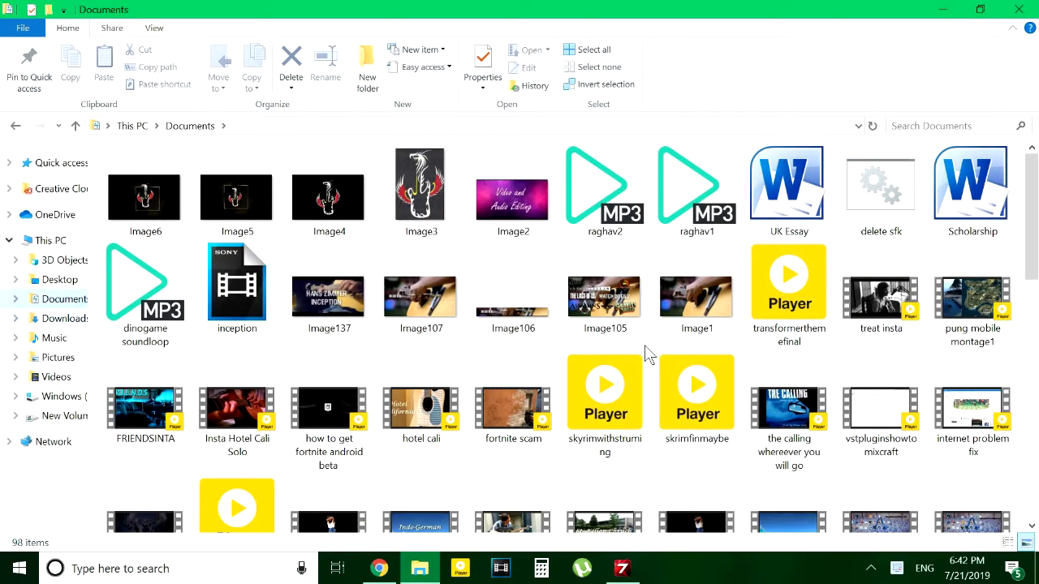
{"action": "left_click", "coordinate": [789, 406]}
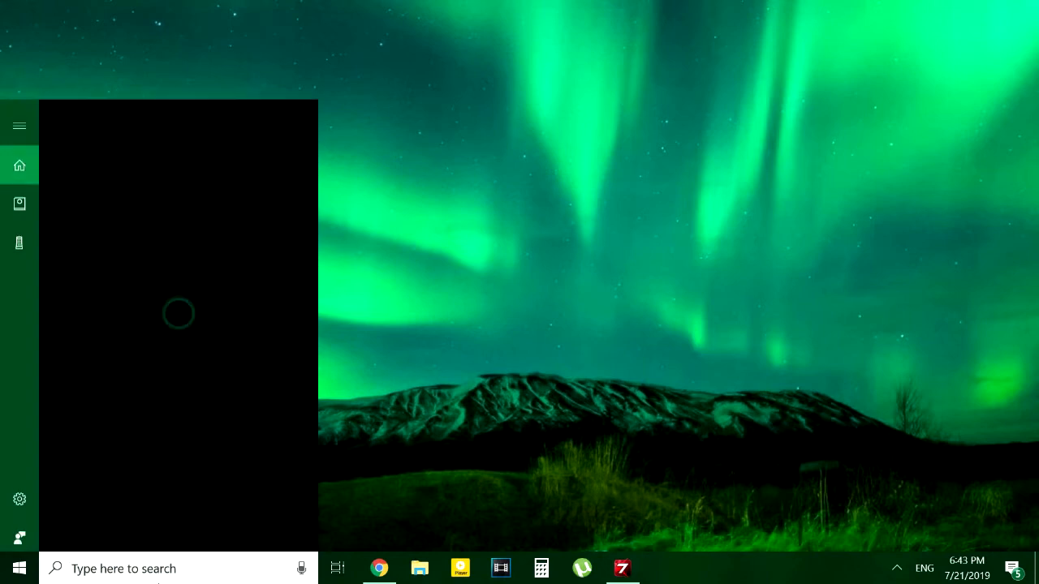
Launch Notepad from search and write the line 'del /s /f /q *.sfk'
{"action": "type", "text": "not"}
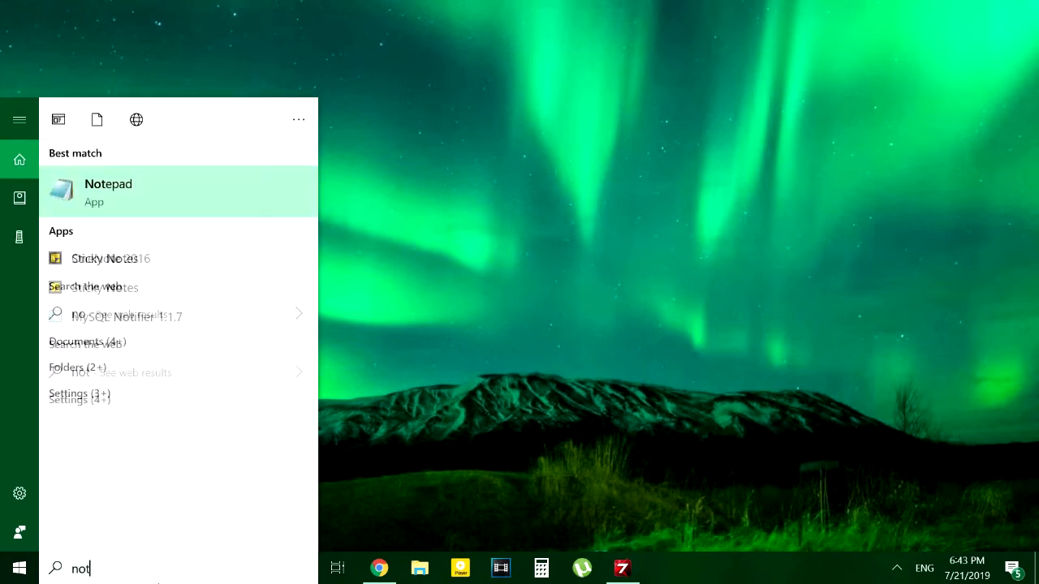
{"action": "left_click", "coordinate": [108, 193]}
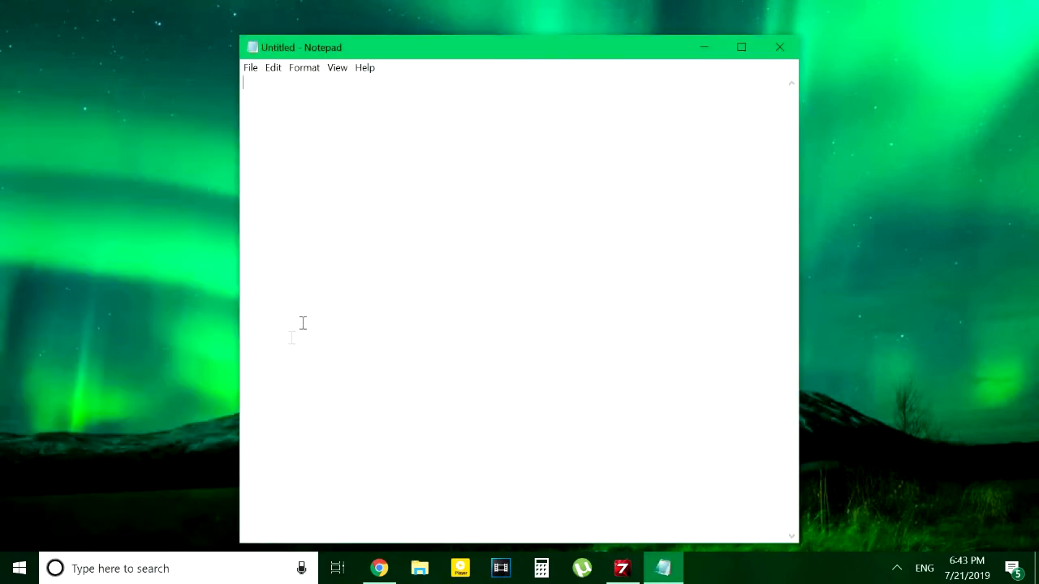
{"action": "mouse_move", "coordinate": [420, 183]}
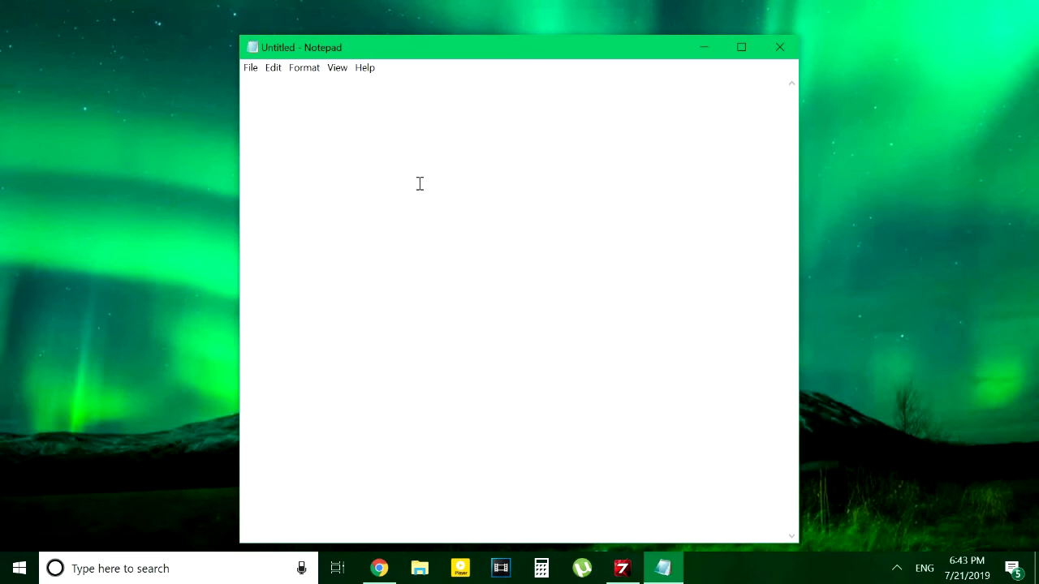
{"action": "type", "text": "del /s /f /q *.sfk"}
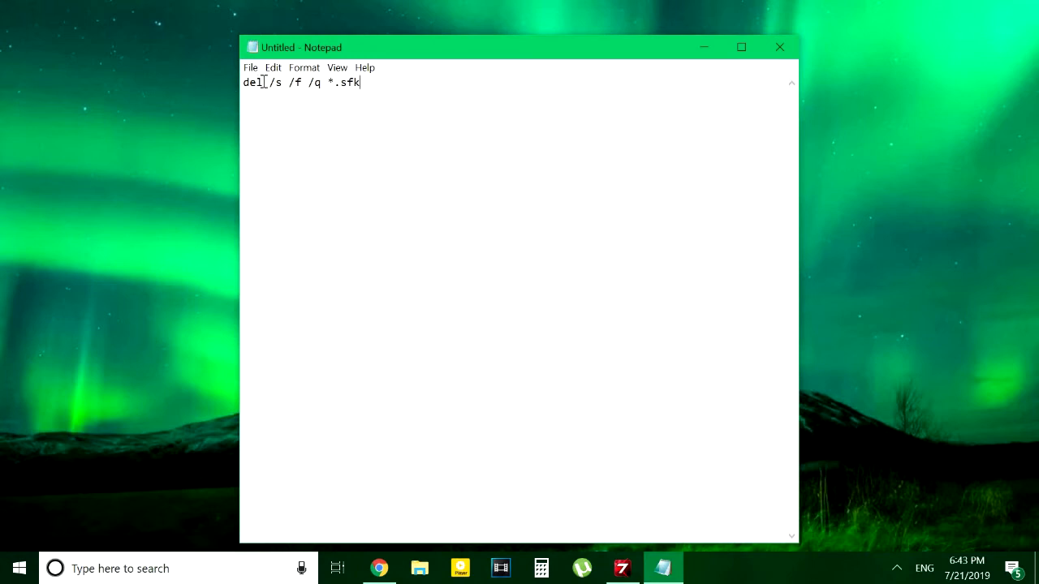
{"action": "mouse_move", "coordinate": [522, 34]}
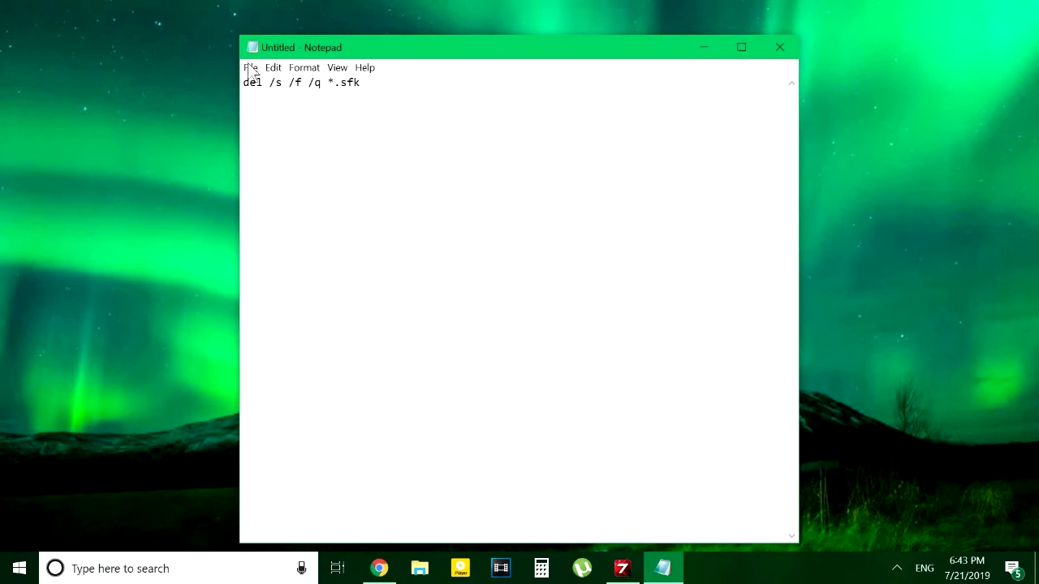
Attempt saving as 'delete sfk.bat', keep the existing file rather than replacing it, and begin closing Notepad
{"action": "left_click", "coordinate": [251, 67]}
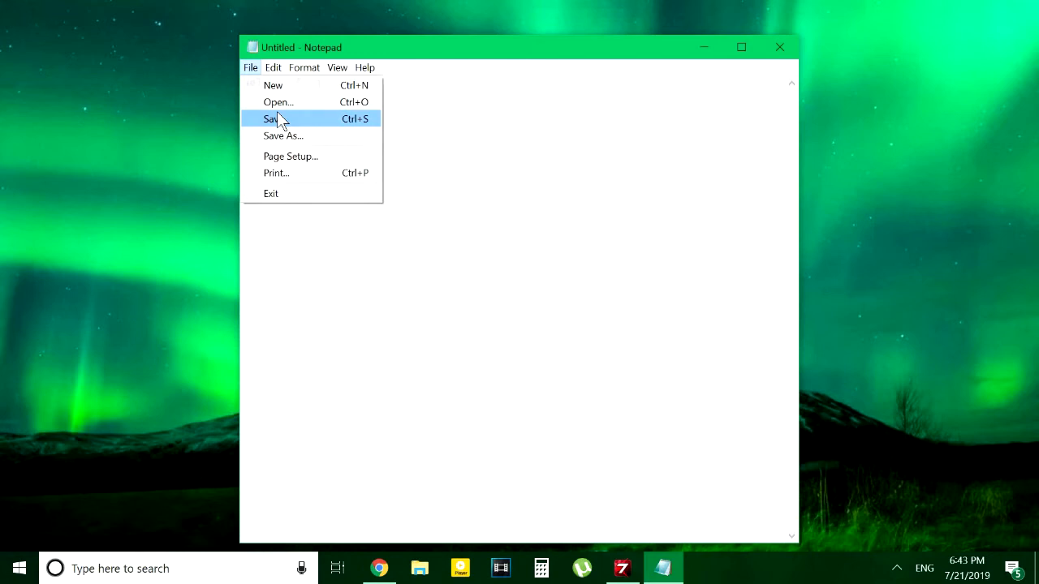
{"action": "left_click", "coordinate": [271, 118]}
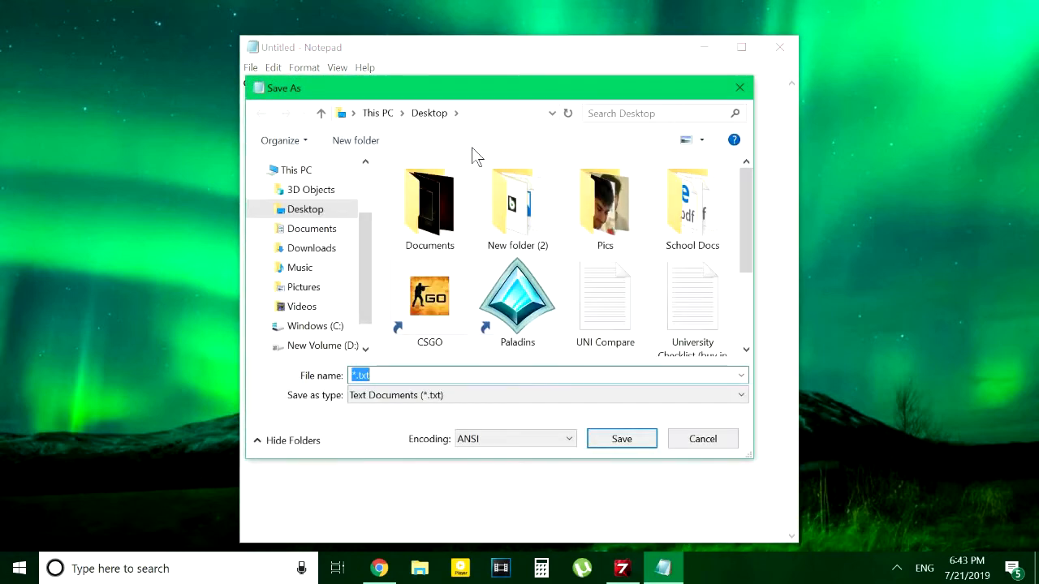
{"action": "type", "text": "delete sfk.bat"}
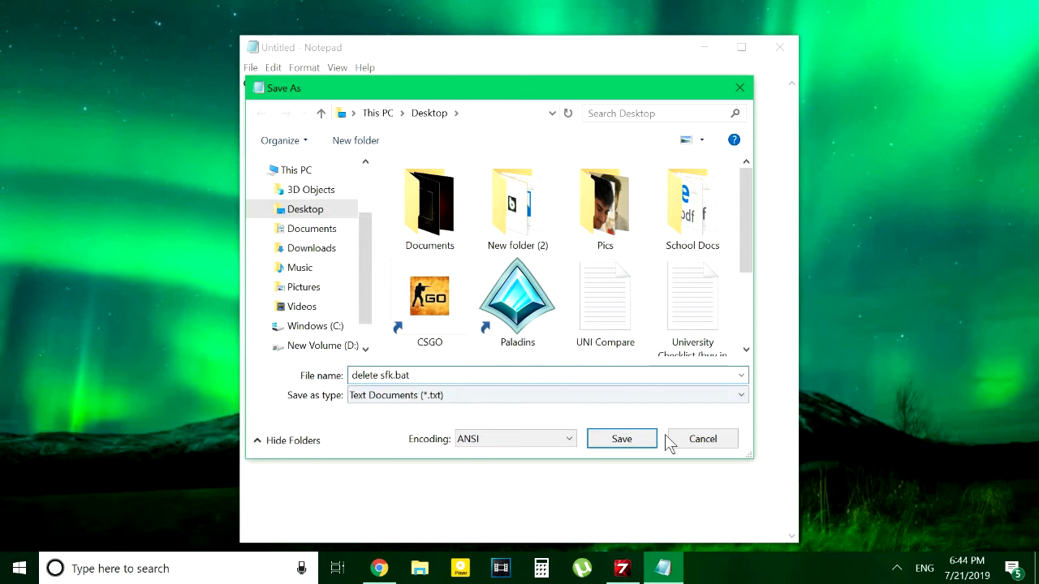
{"action": "left_click", "coordinate": [622, 440]}
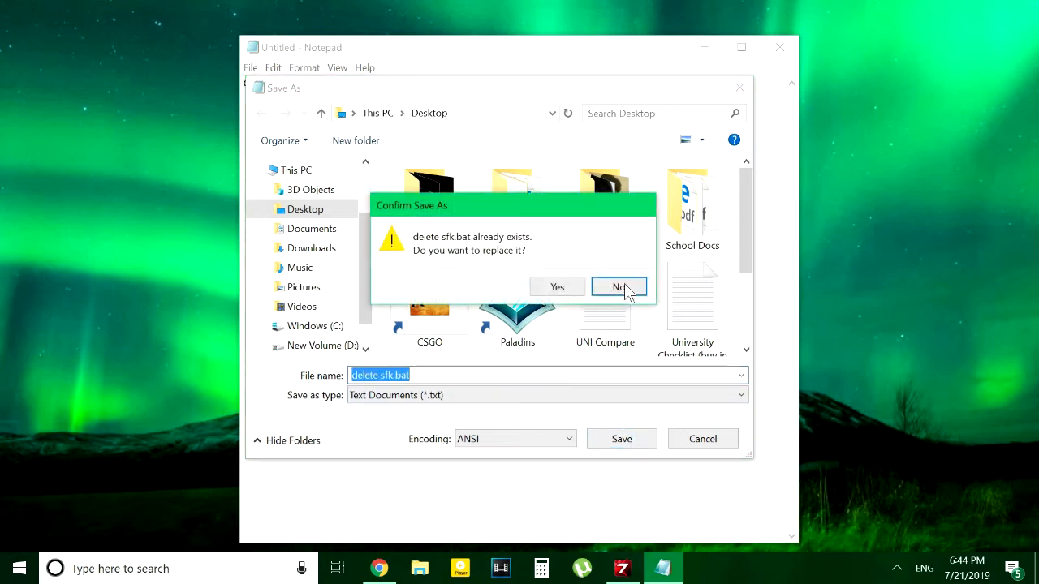
{"action": "left_click", "coordinate": [619, 287]}
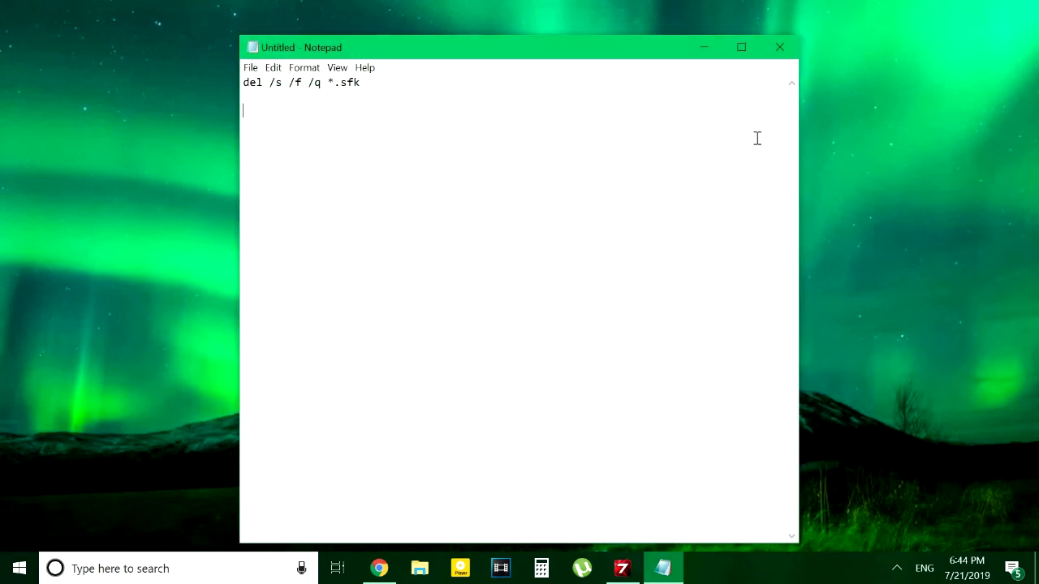
{"action": "left_click", "coordinate": [779, 46]}
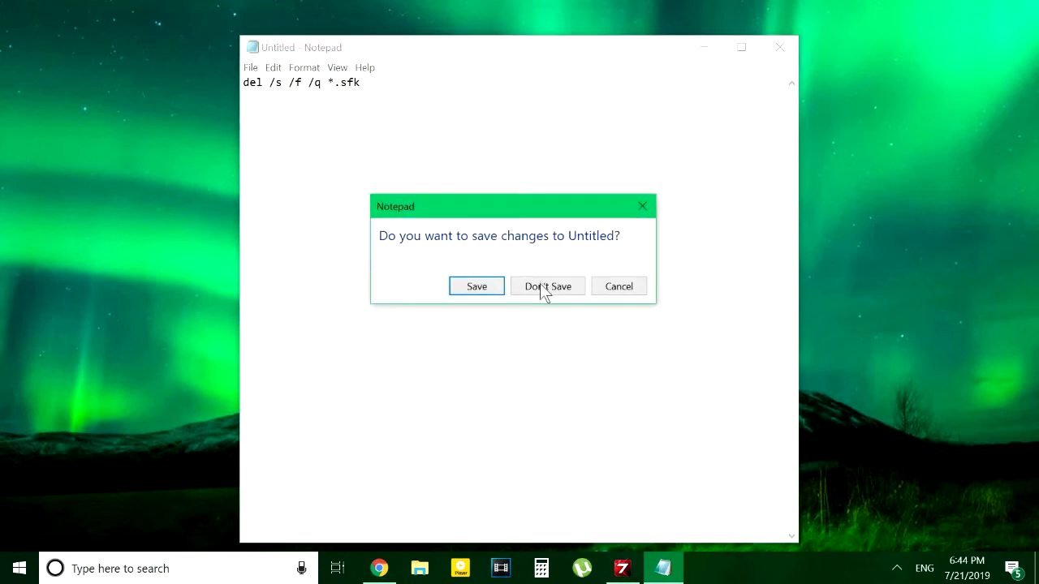
Discard the unsaved note, return to Documents in File Explorer and run delete sfk.bat
{"action": "left_click", "coordinate": [547, 286]}
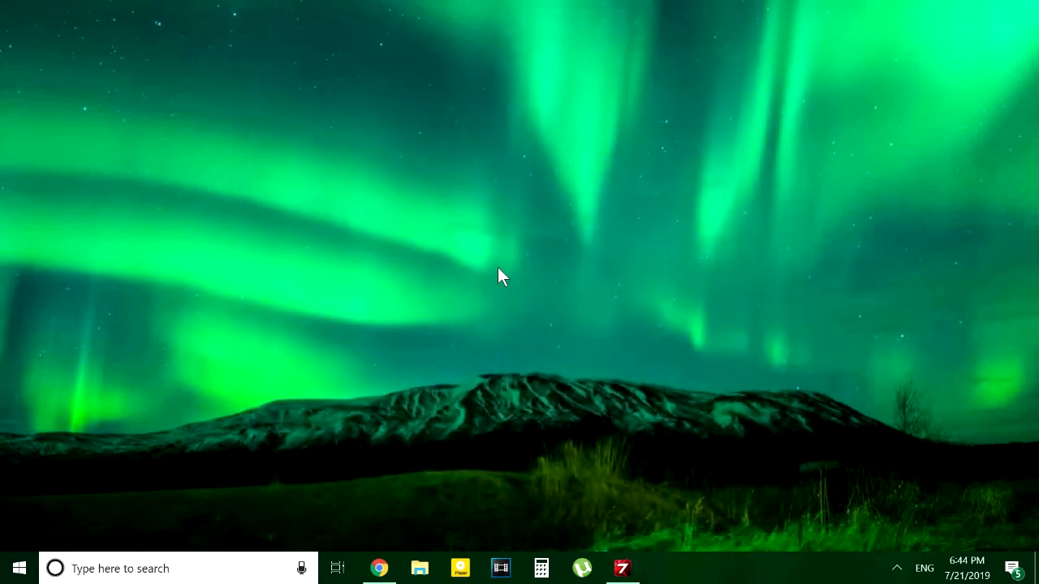
{"action": "mouse_move", "coordinate": [394, 554]}
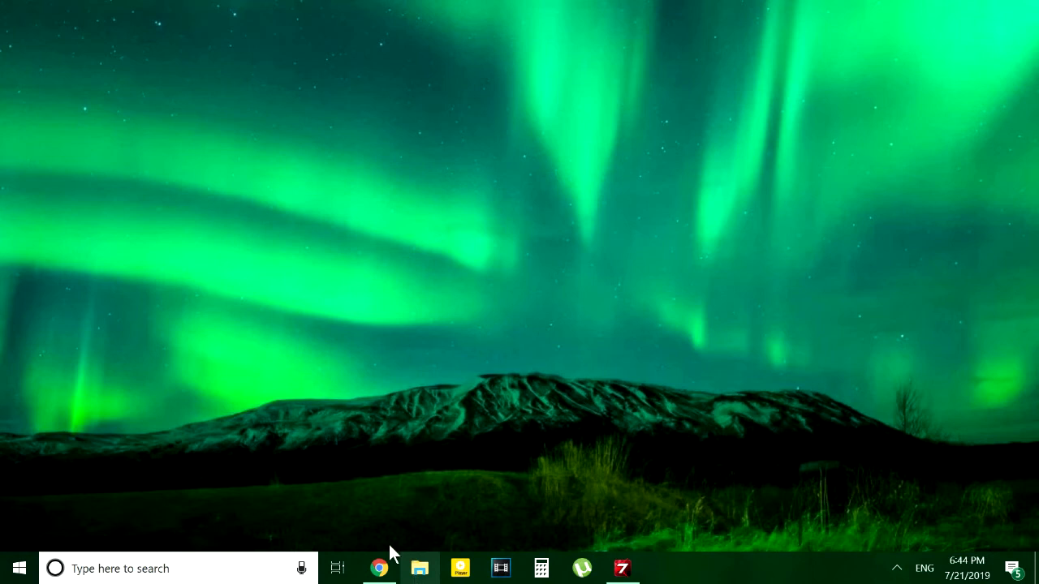
{"action": "left_click", "coordinate": [420, 569]}
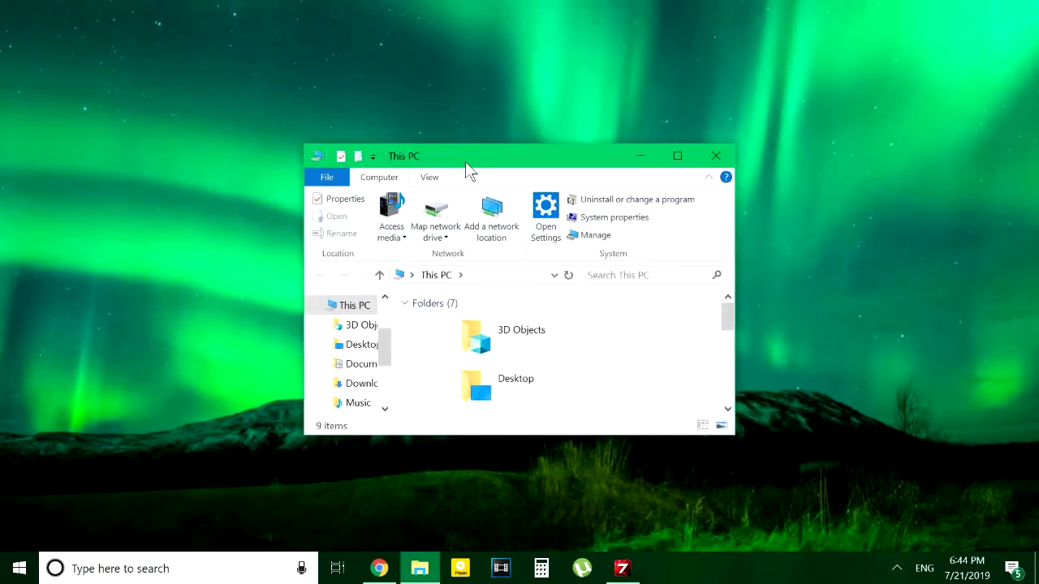
{"action": "left_click", "coordinate": [677, 155]}
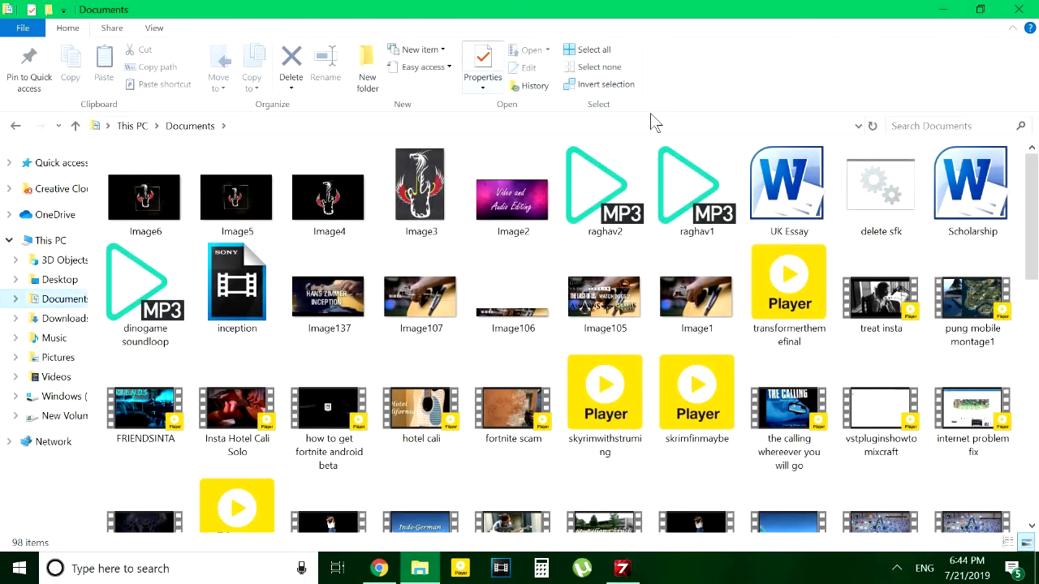
{"action": "left_click", "coordinate": [697, 191]}
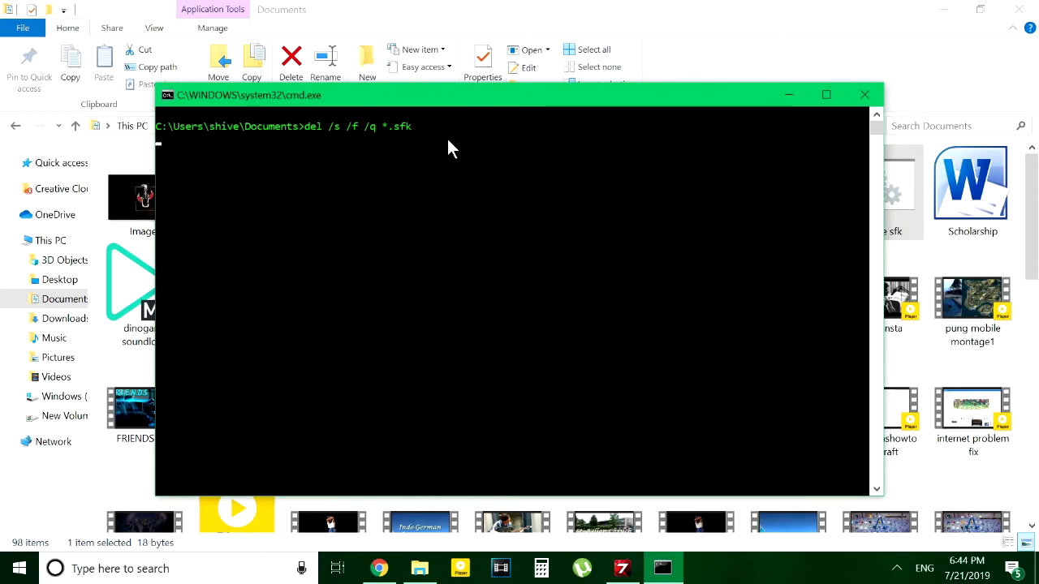
{"action": "mouse_move", "coordinate": [760, 200]}
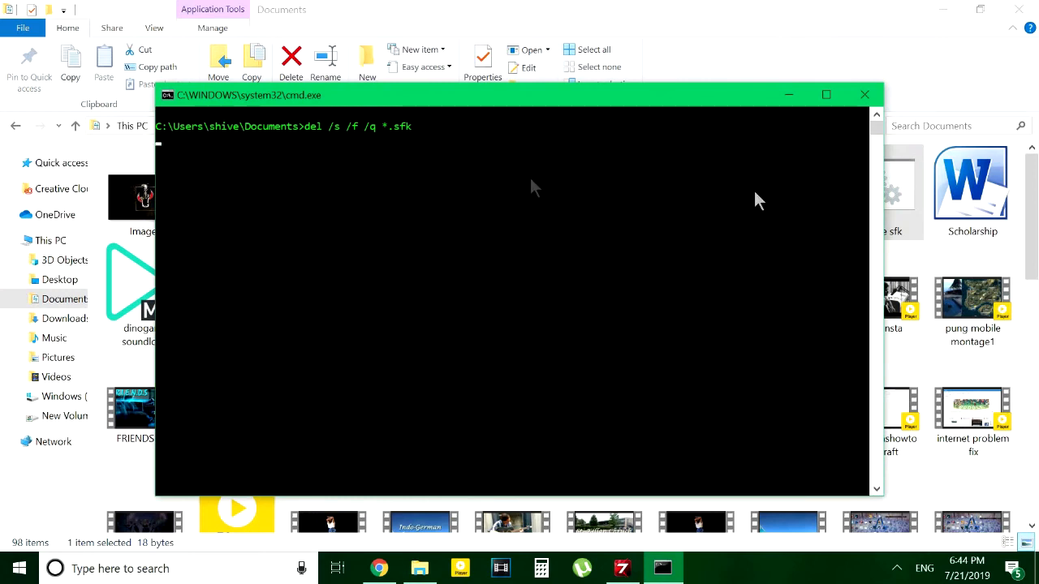